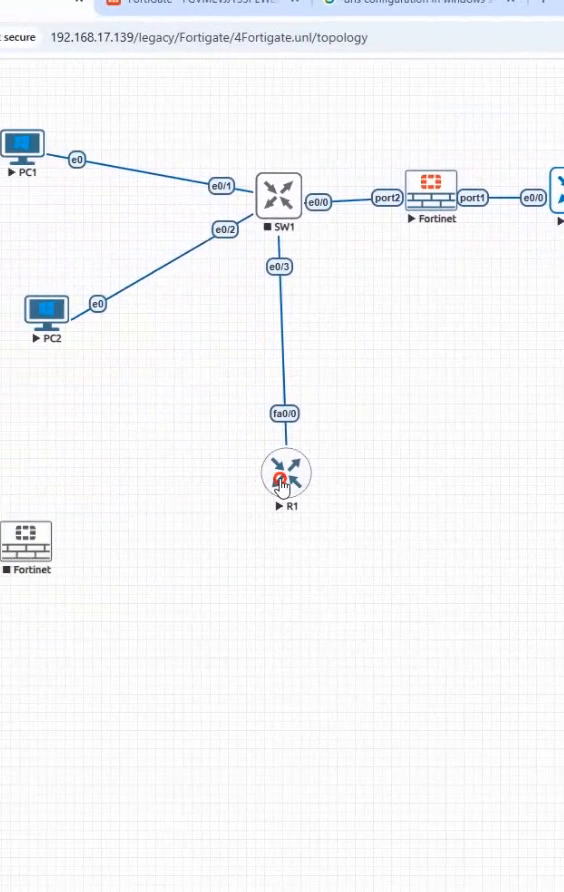
- Open R1's console from the EVE-NG topology and enter global configuration mode
{"action": "double_click", "coordinate": [283, 471]}
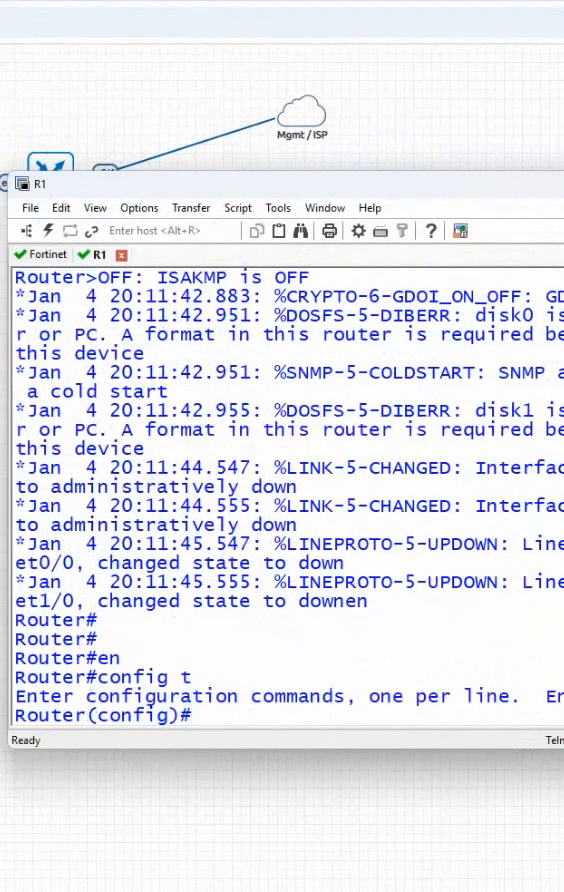
- Set hostname R1 and make FastEthernet0/0 get its address by DHCP and come up
{"action": "type", "text": "hostname R1"}
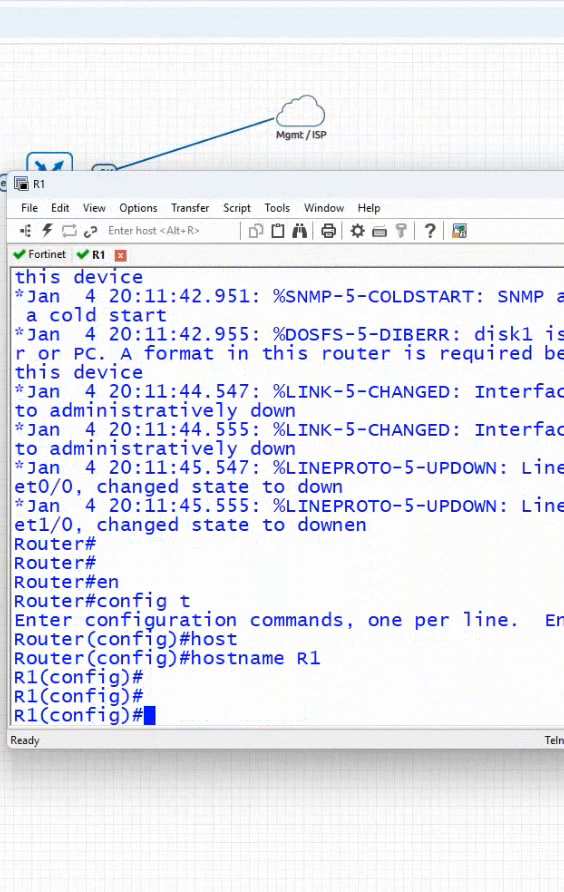
{"action": "type", "text": "i"}
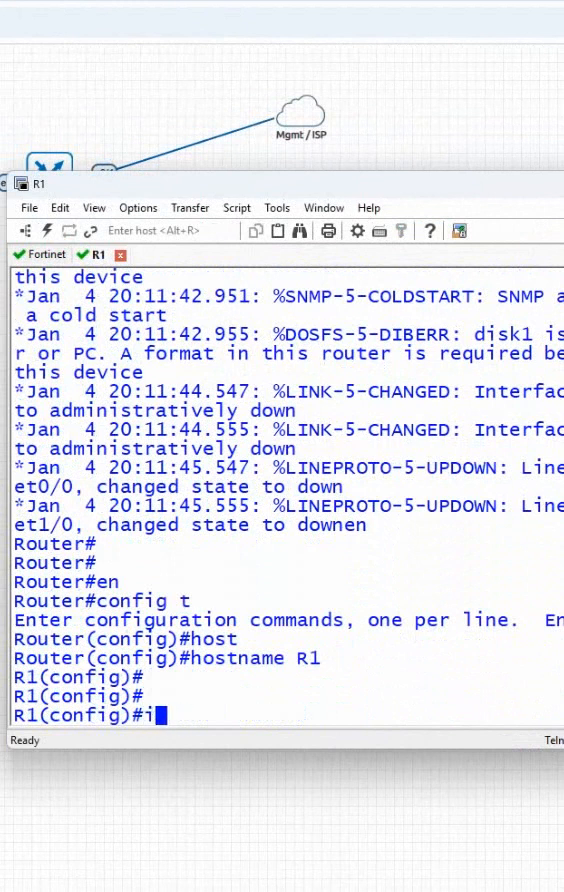
{"action": "type", "text": "nt f0/0"}
{"action": "type", "text": "ip add dhcp"}
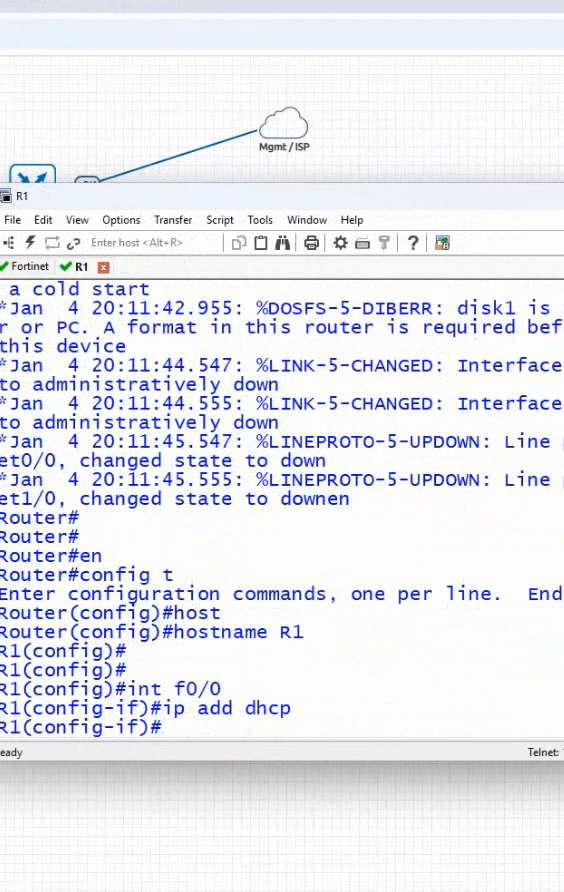
{"action": "type", "text": "no sh"}
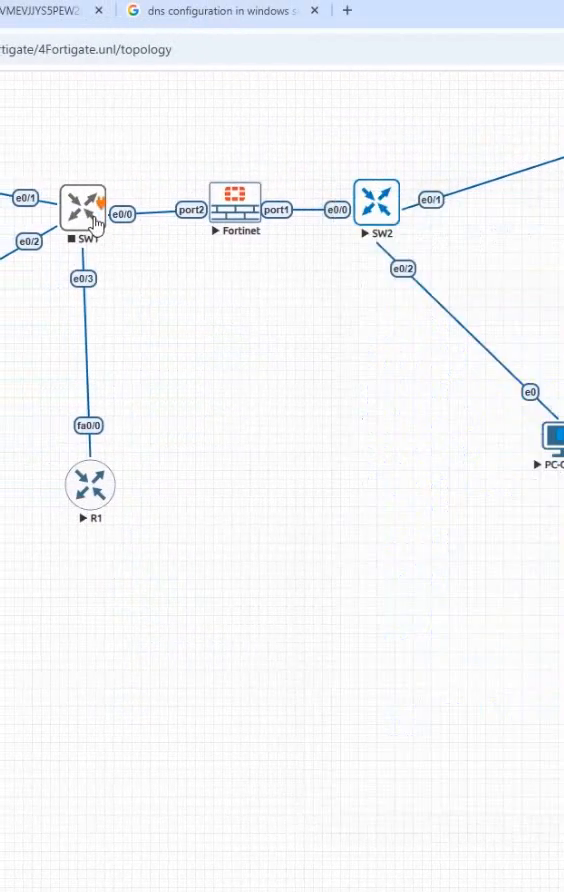
- Return to R1's console showing f0/0 up and a duplex mismatch
{"action": "left_click", "coordinate": [83, 201]}
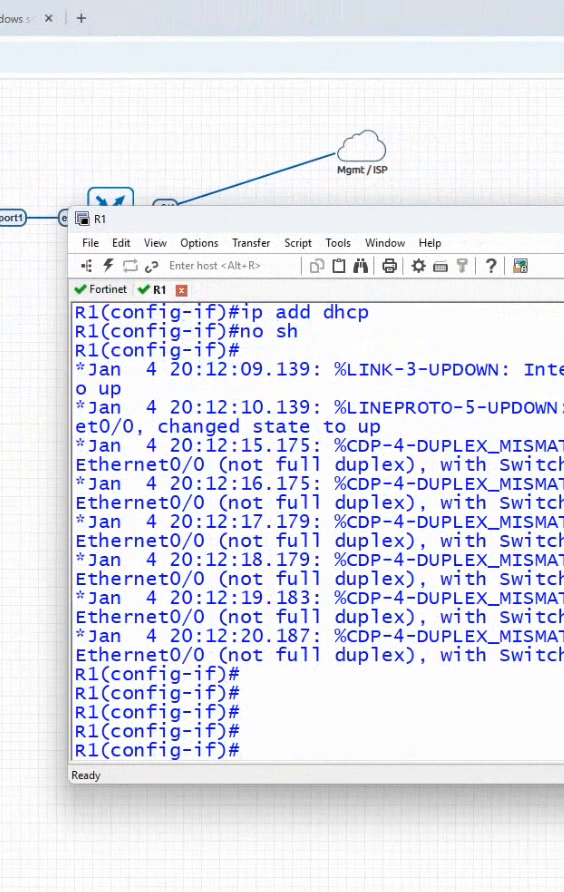
- Set f0/0 to full duplex, exit configuration mode, and save with wr
{"action": "type", "text": "duplex full"}
{"action": "type", "text": "wr"}
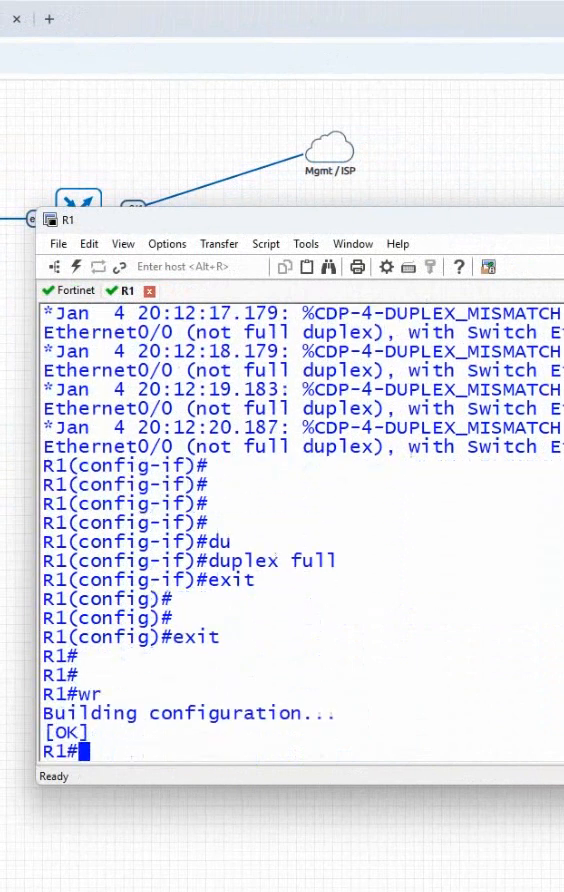
{"action": "double_click", "coordinate": [312, 541]}
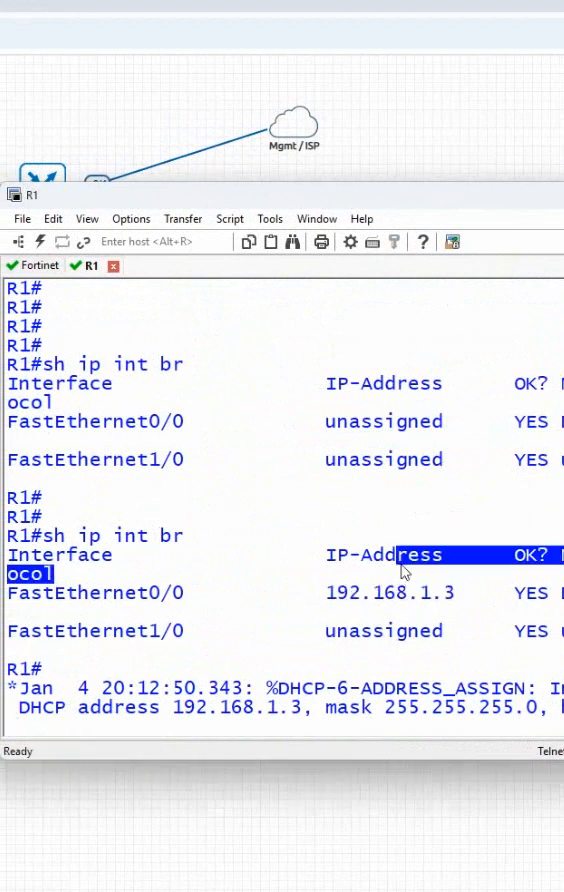
- Show interface and route tables, highlighting the 0.0.0.0/0 default route via 192.168.1.100
{"action": "type", "text": "sh ip route"}
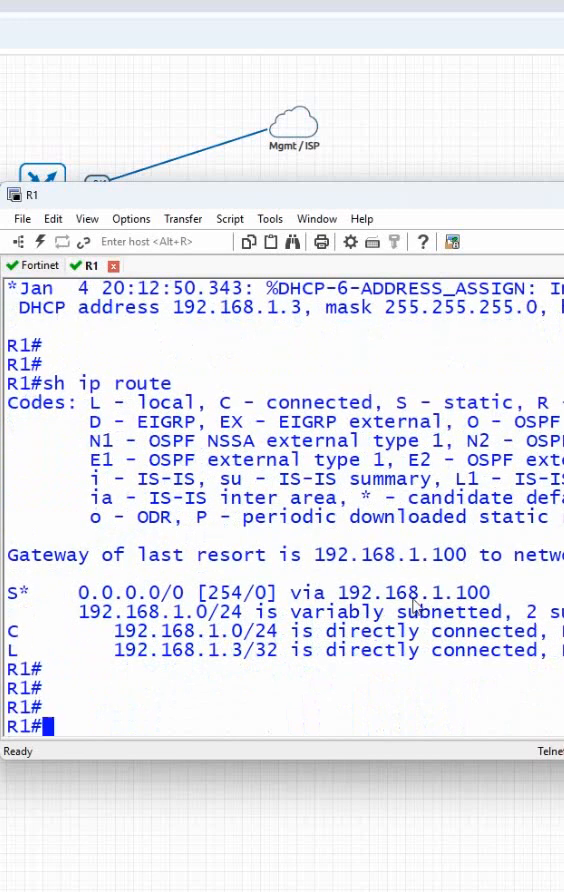
{"action": "left_click_drag", "start_coordinate": [92, 592], "coordinate": [490, 592]}
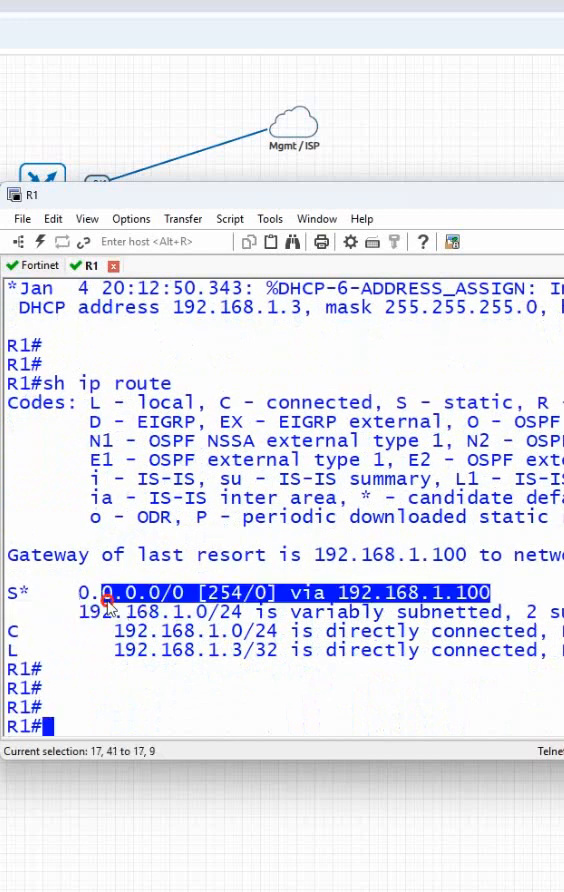